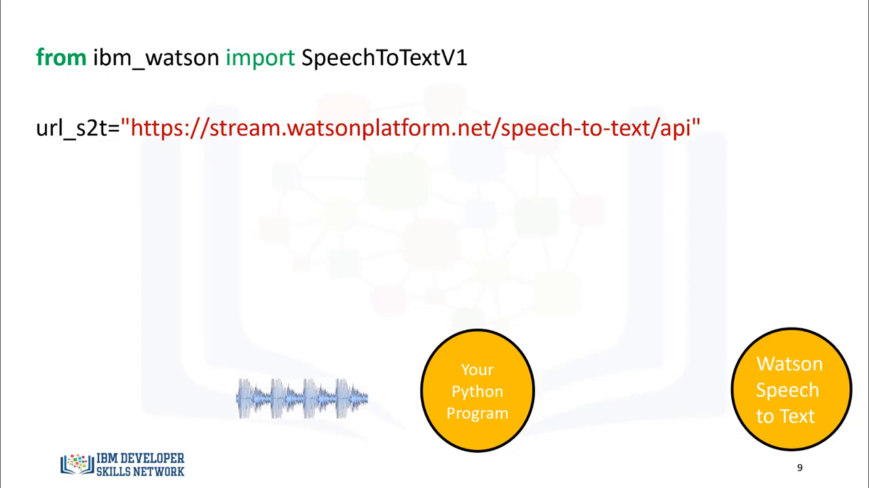
key(right)
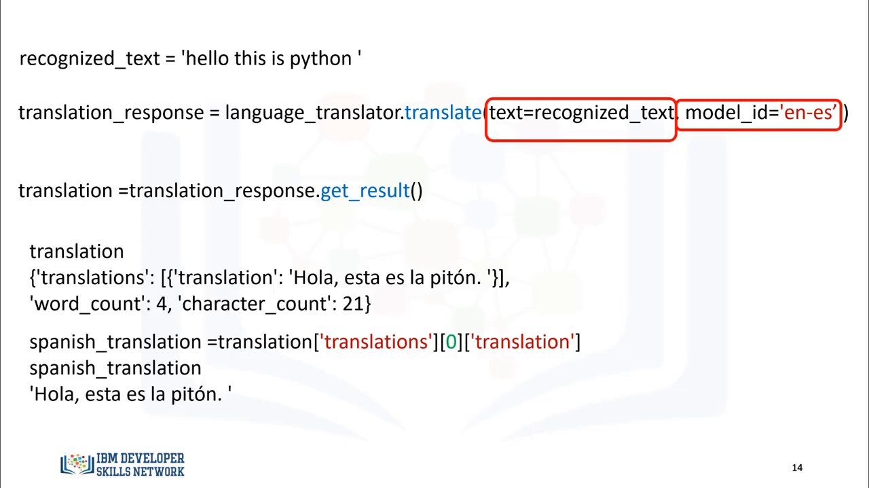
key(Right)
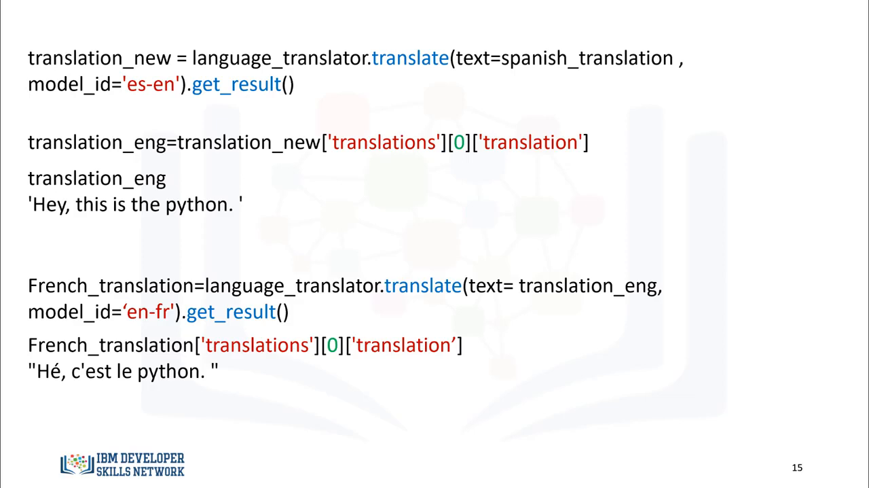